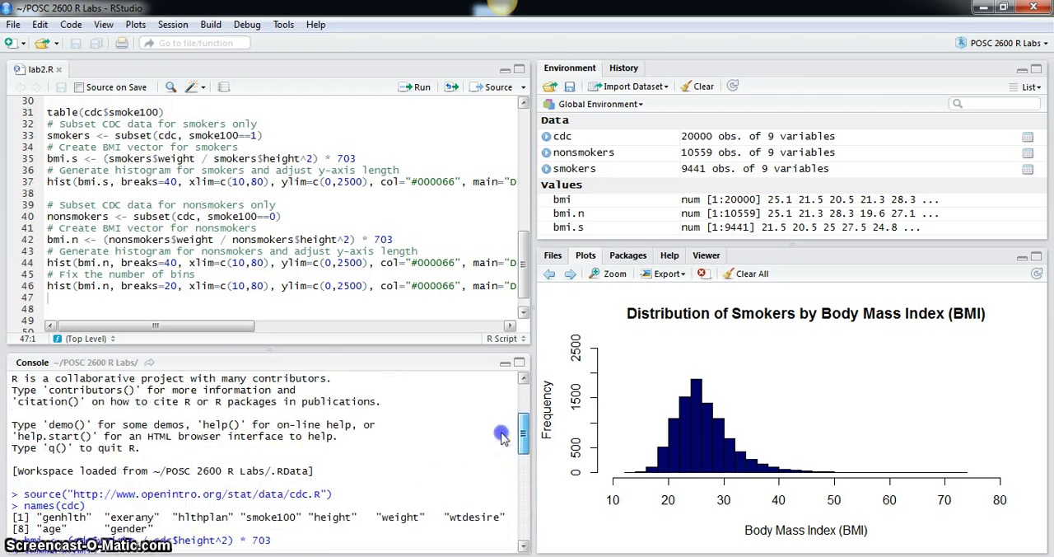
Show the session's command history, listing the CDC load, BMI and histogram commands
scroll(down, 3)
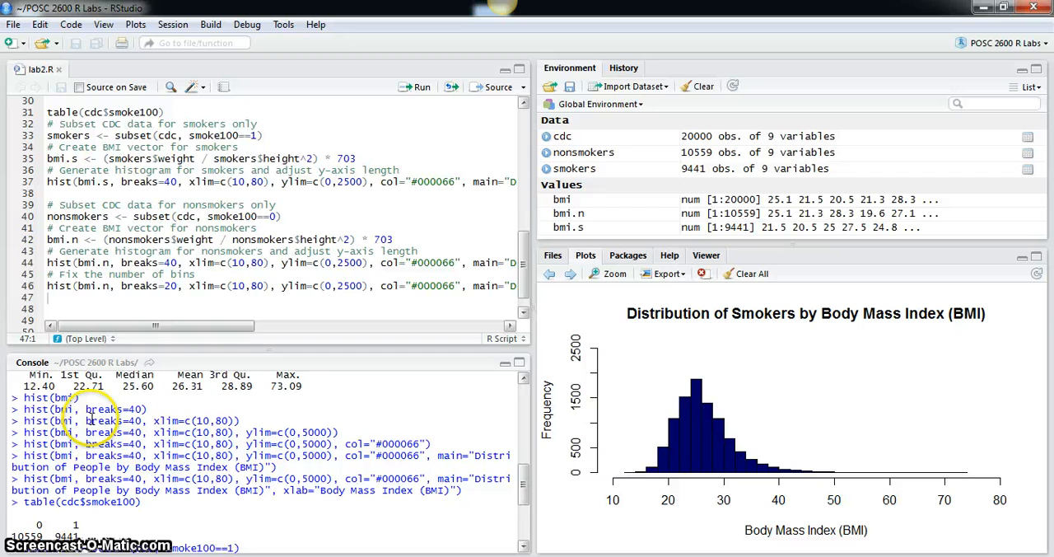
scroll(down, 3)
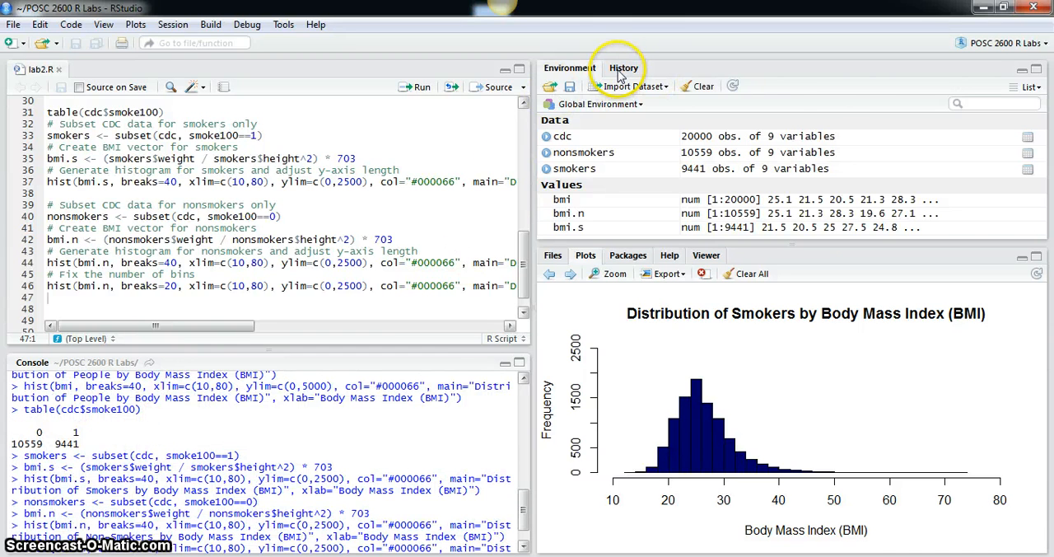
click(622, 68)
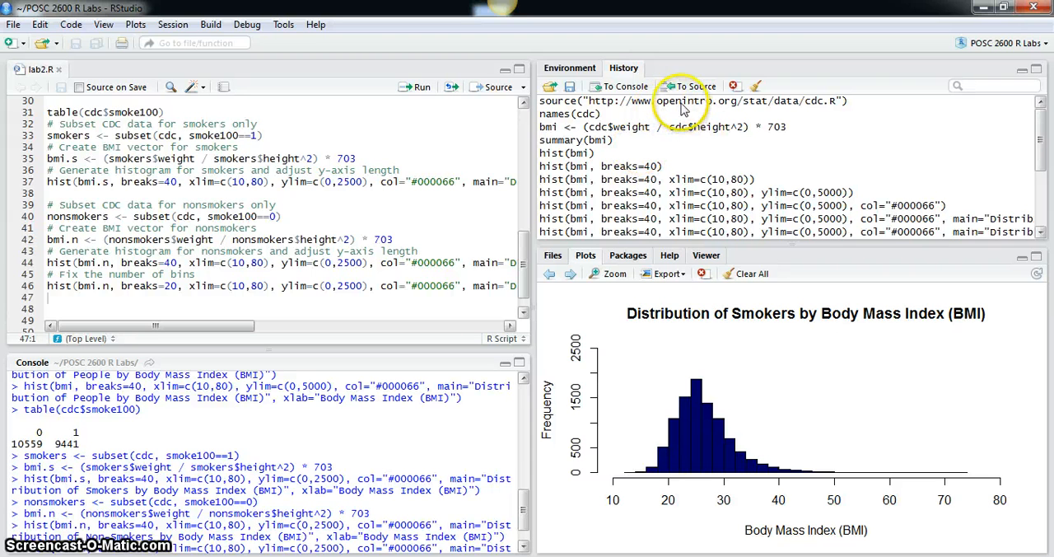
mouse_move(674, 141)
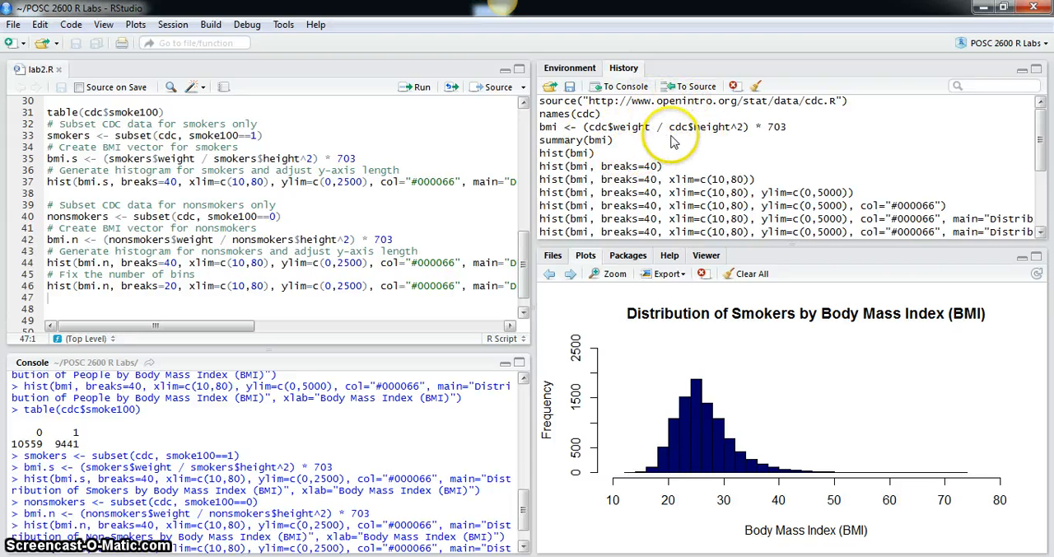
mouse_move(629, 147)
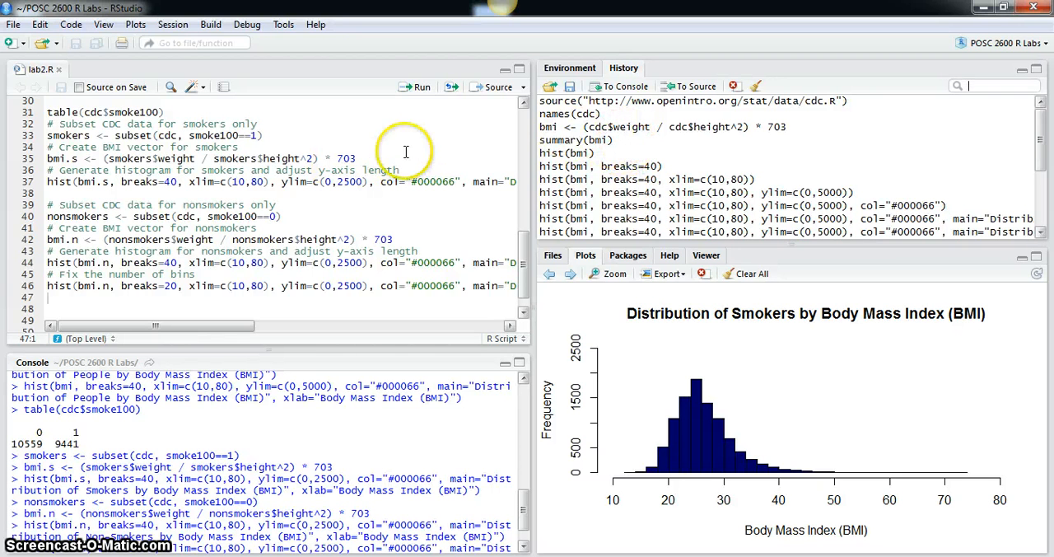
mouse_move(699, 156)
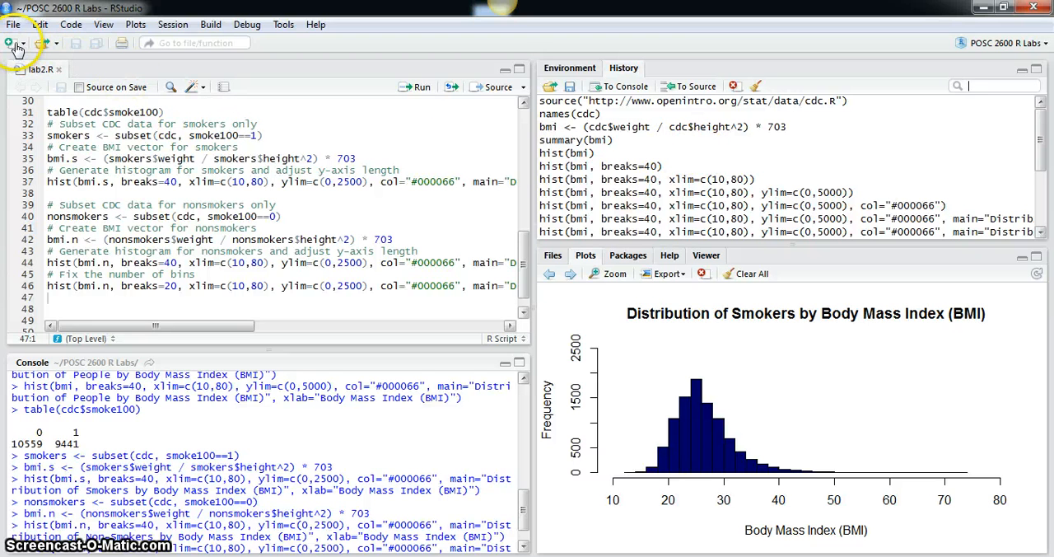
Create a new blank R script alongside lab2.R
click(10, 43)
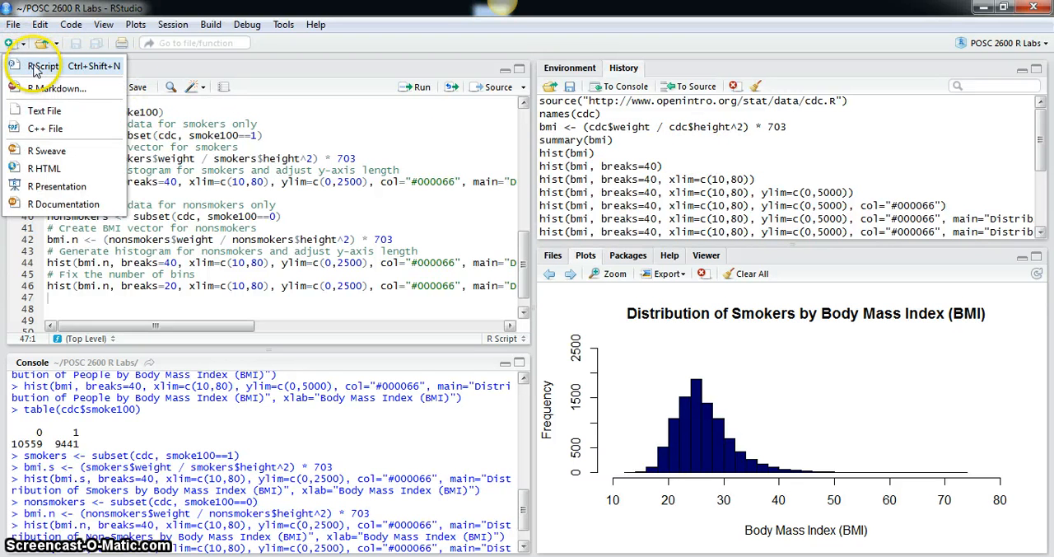
mouse_move(42, 66)
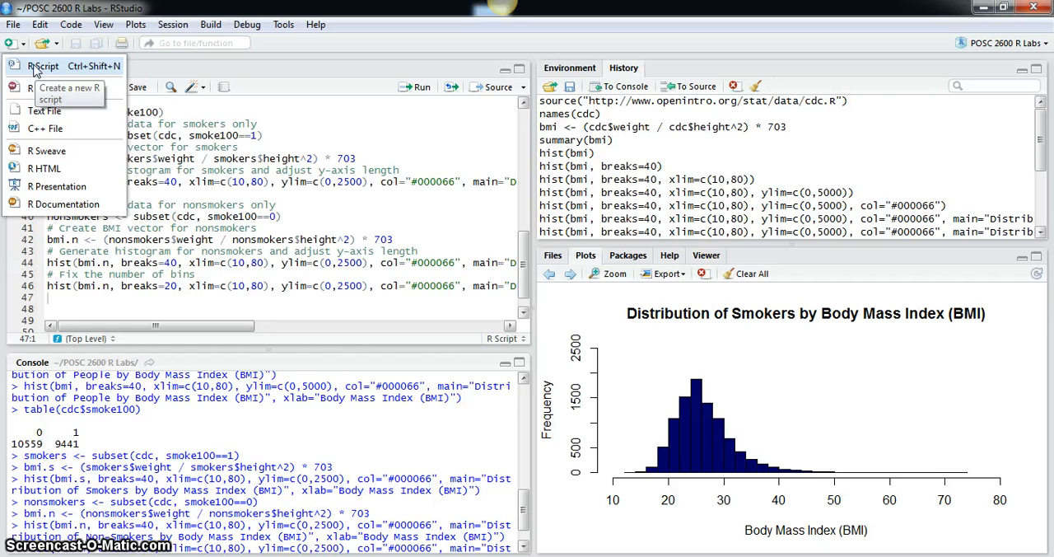
click(43, 66)
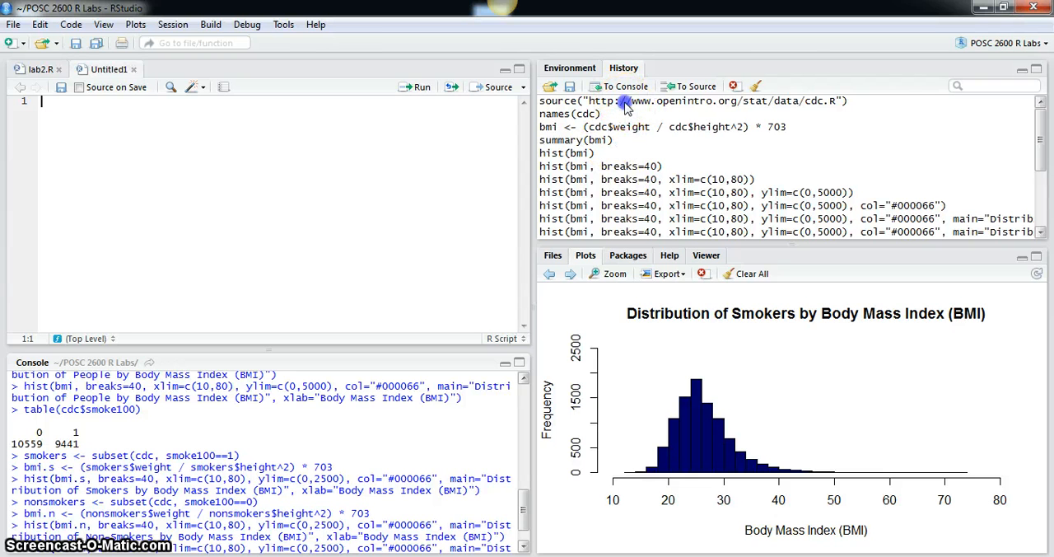
Send all history commands, from the CDC load to the BMI histograms, into the new script
click(692, 100)
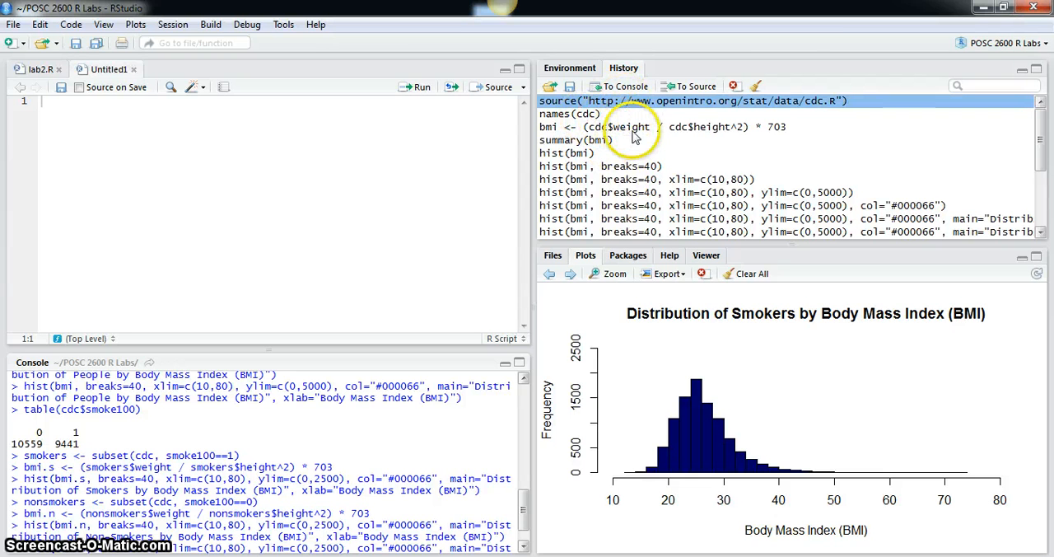
scroll(down, 3)
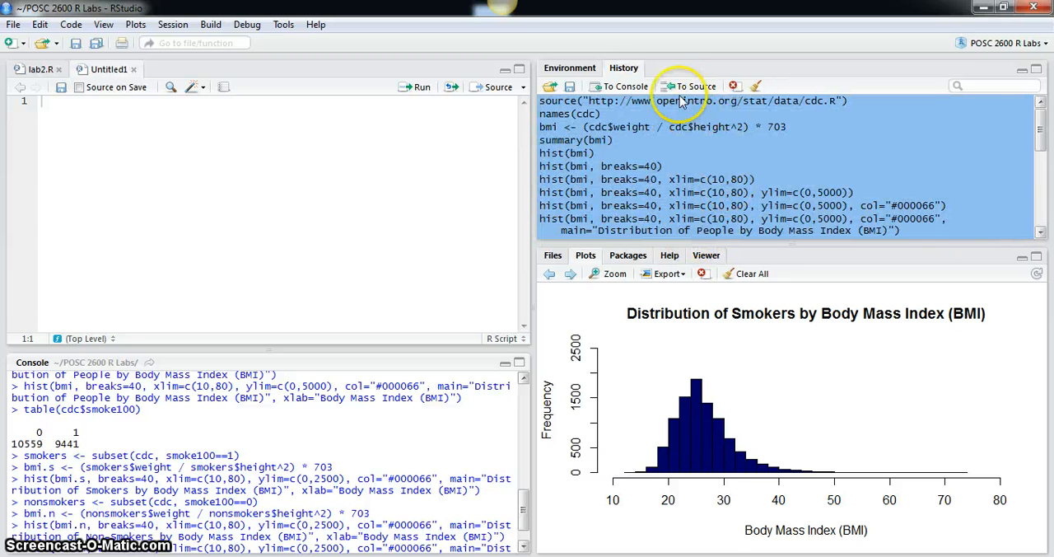
mouse_move(690, 85)
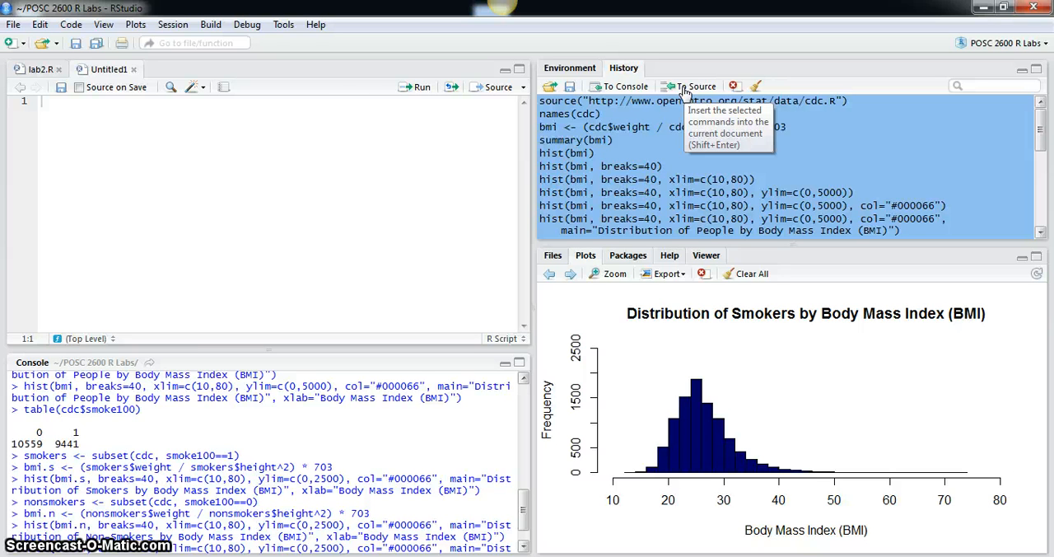
click(695, 85)
text(#)
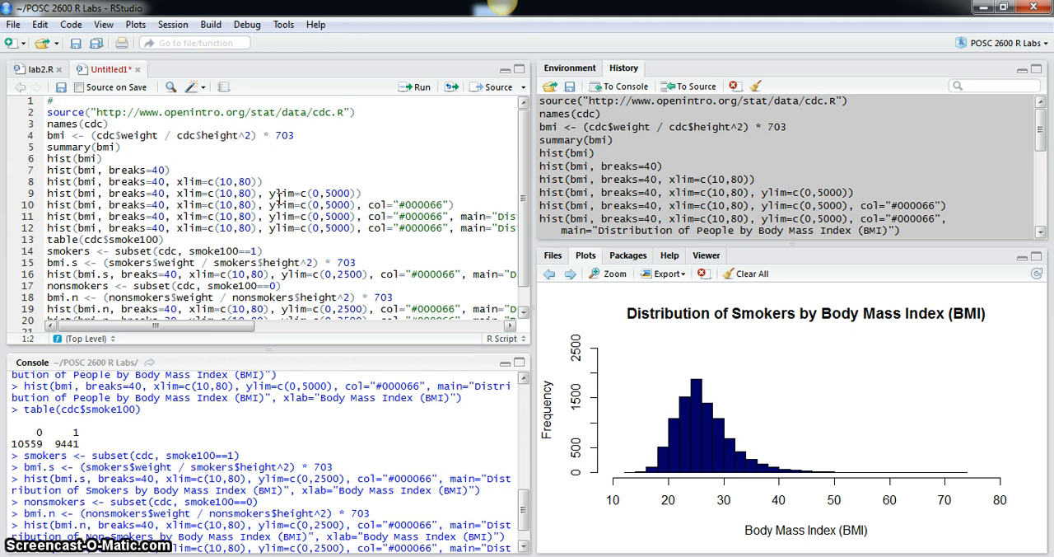
Add the header comment 'This is the R Script file for Lab 2' at the top
text(This is)
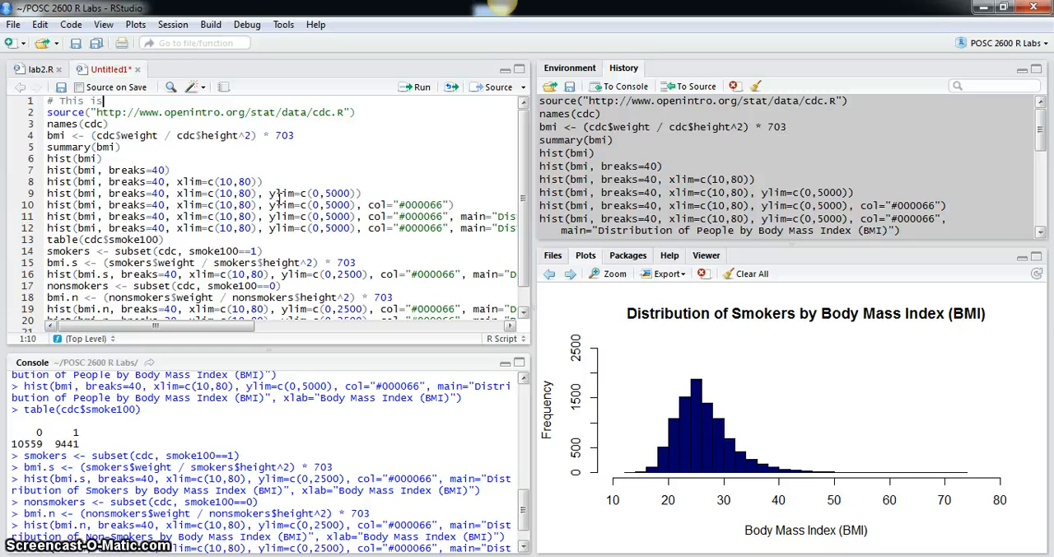
text(the R Script file for Lab 2)
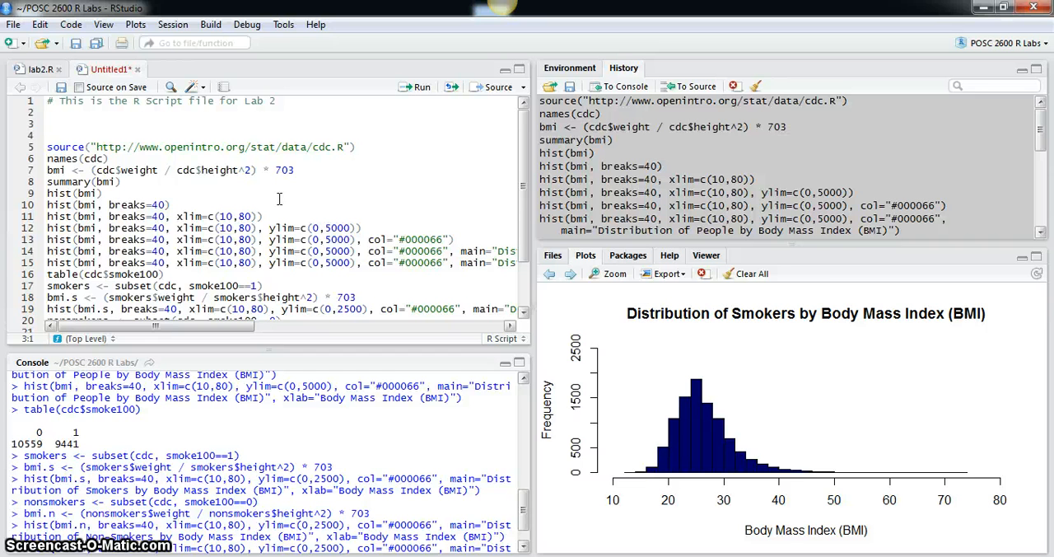
Start output logging with sink("lab2output.txt", split=TRUE) near the top of the script
text(sink()
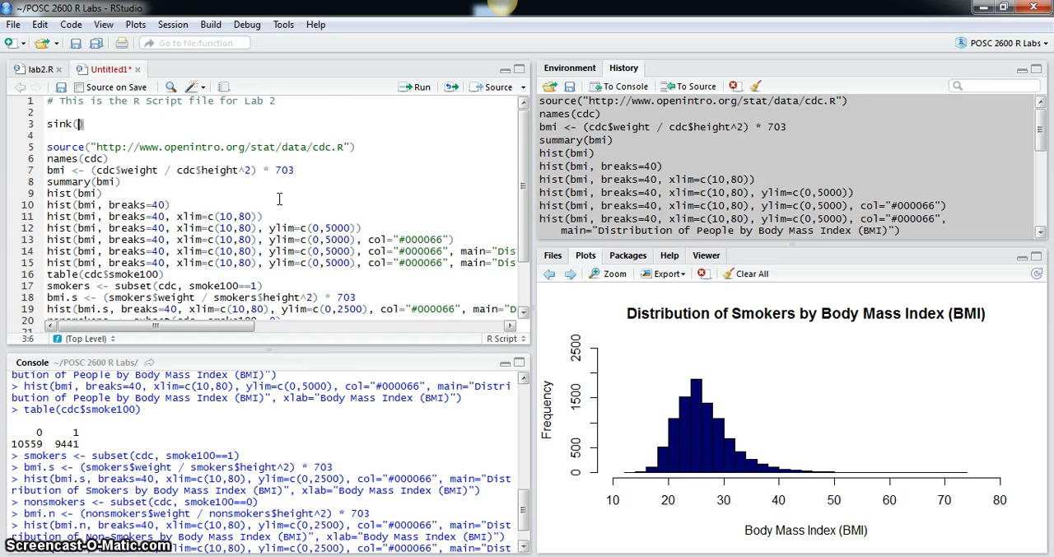
text(")
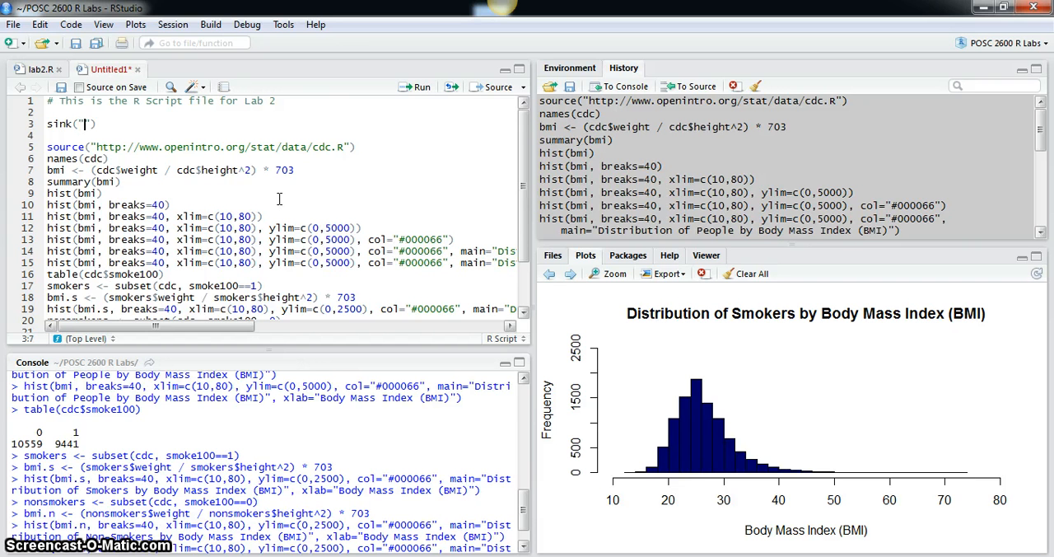
text(lab2out)
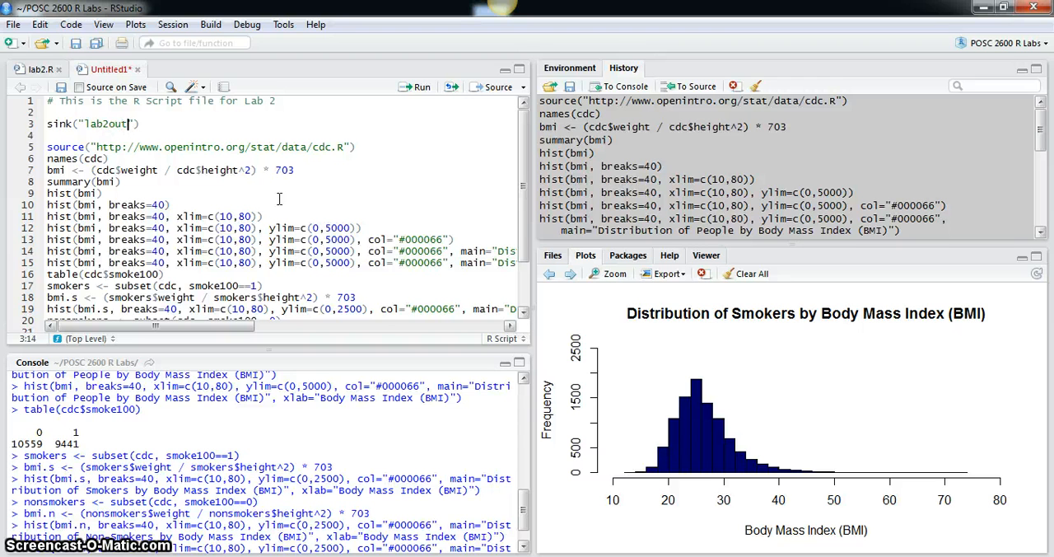
text(put)
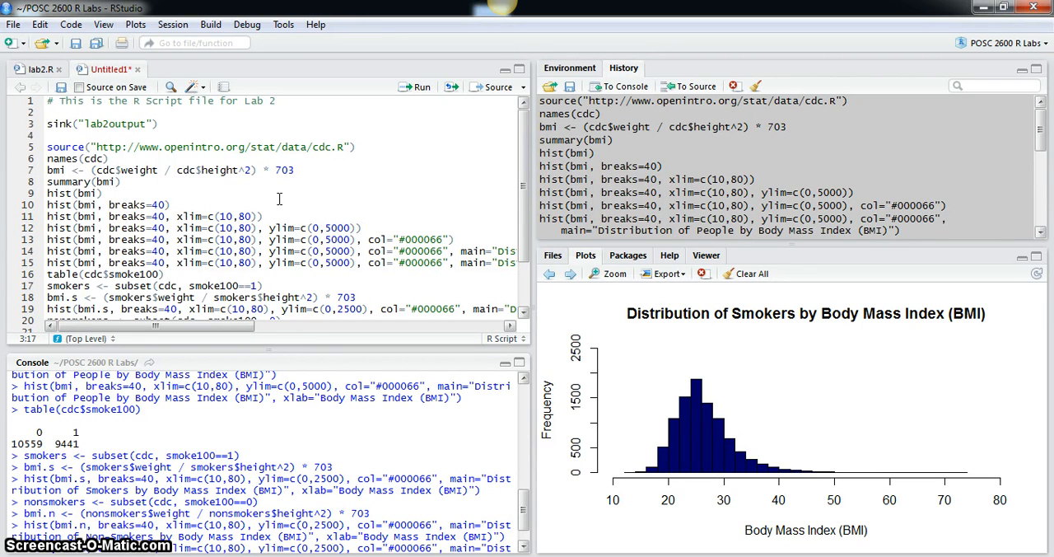
text(.txt)
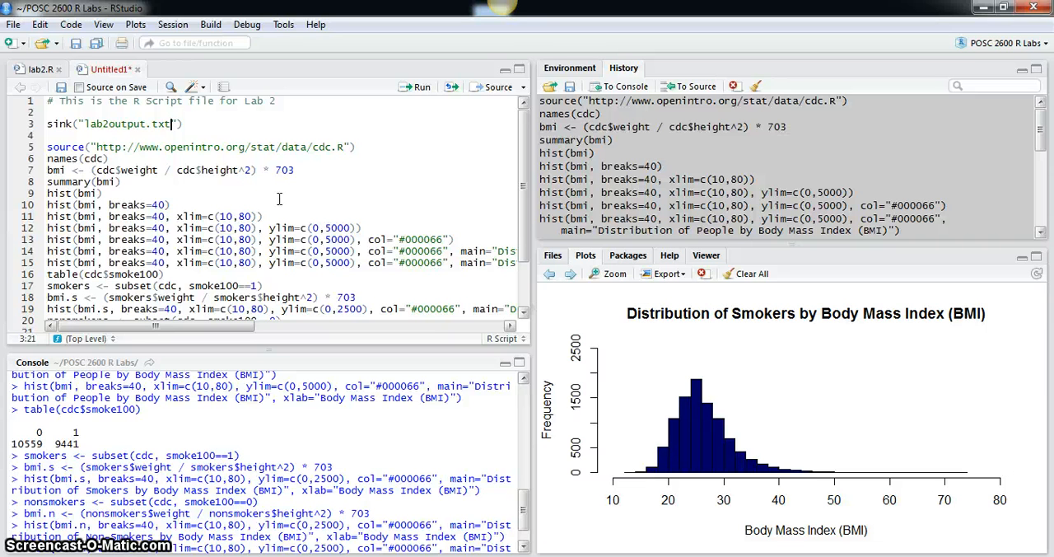
text(,)
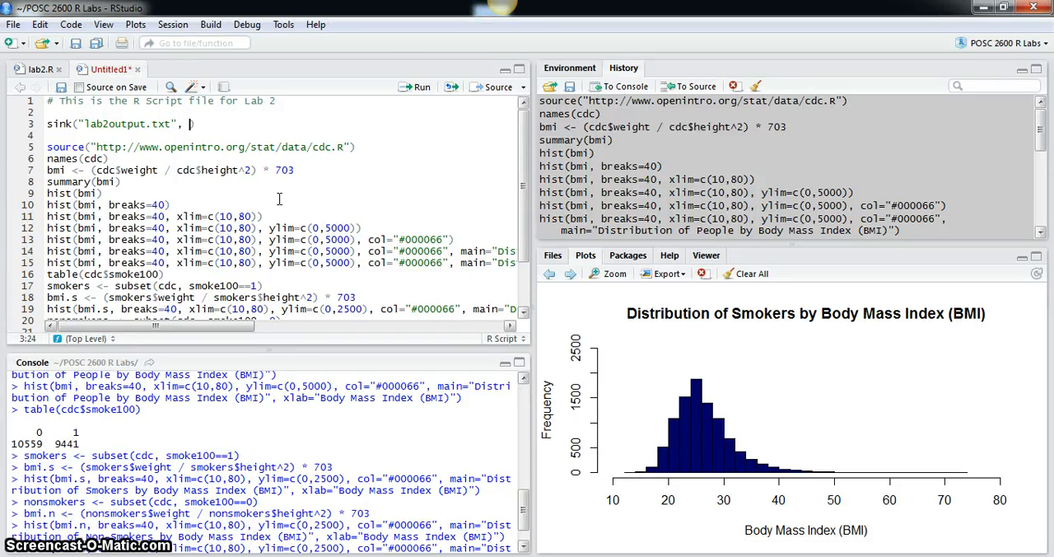
text(split+)
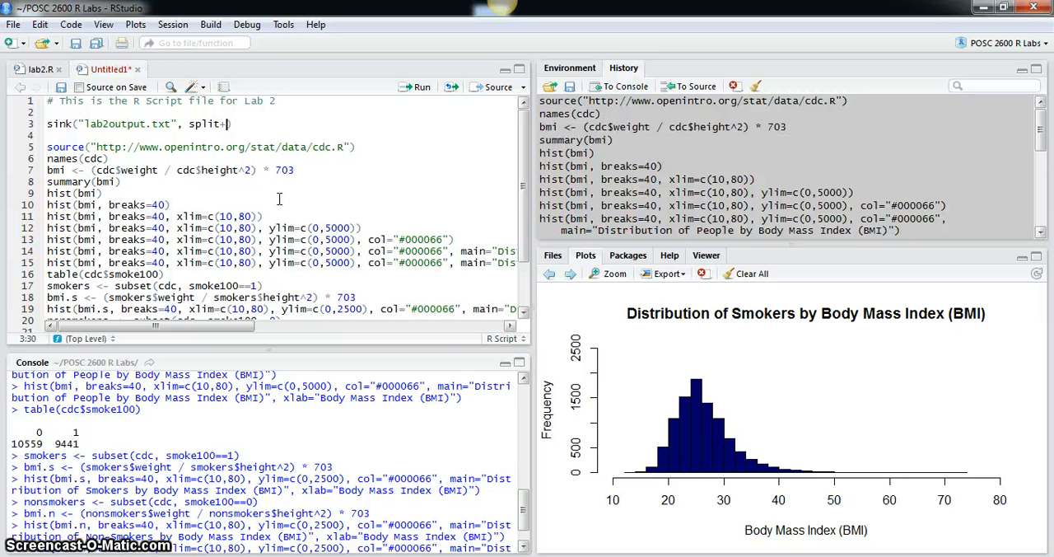
key(BackSpace)
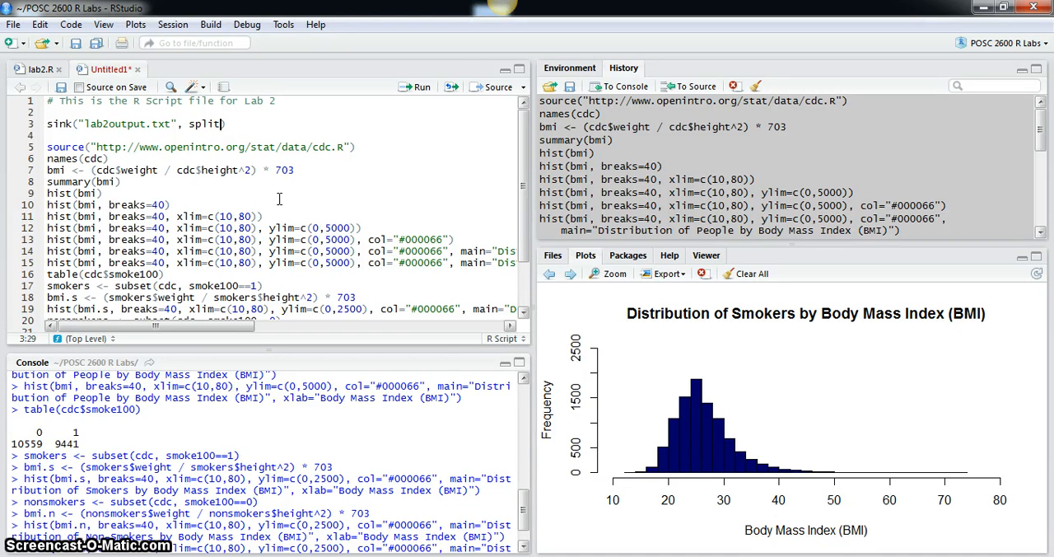
text(=TR)
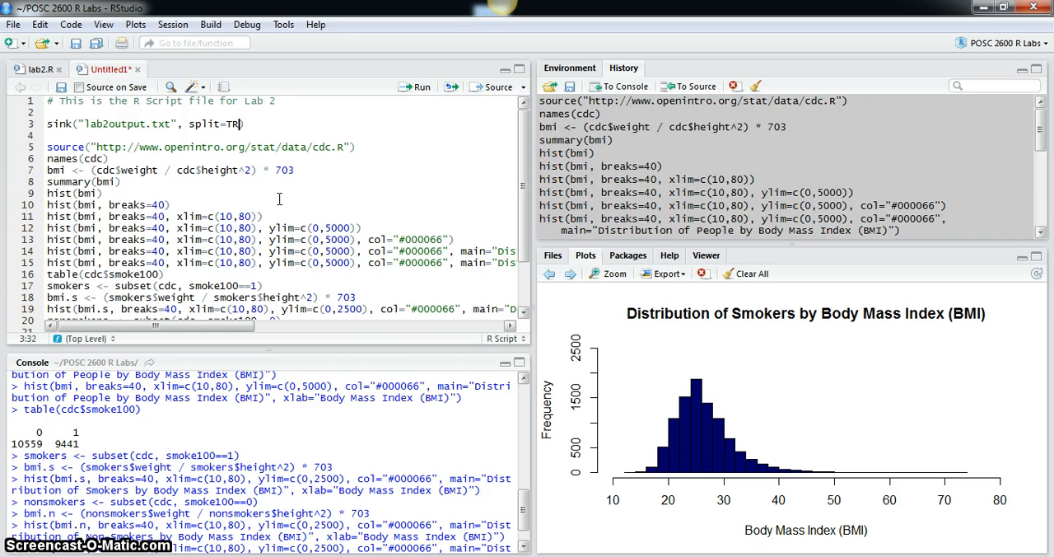
text(UE)
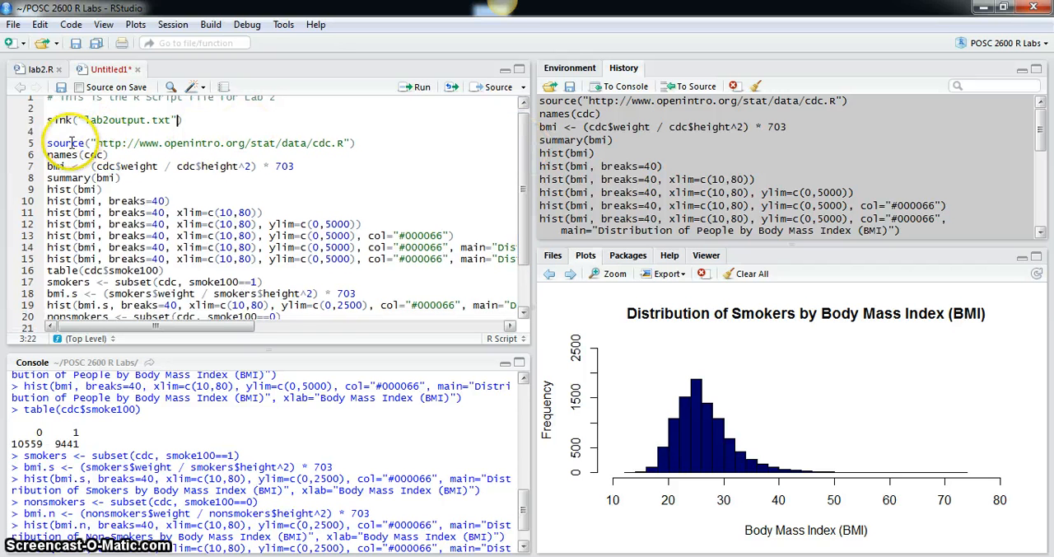
End the script with a '#close the output file' comment and sink()
scroll(down, 3)
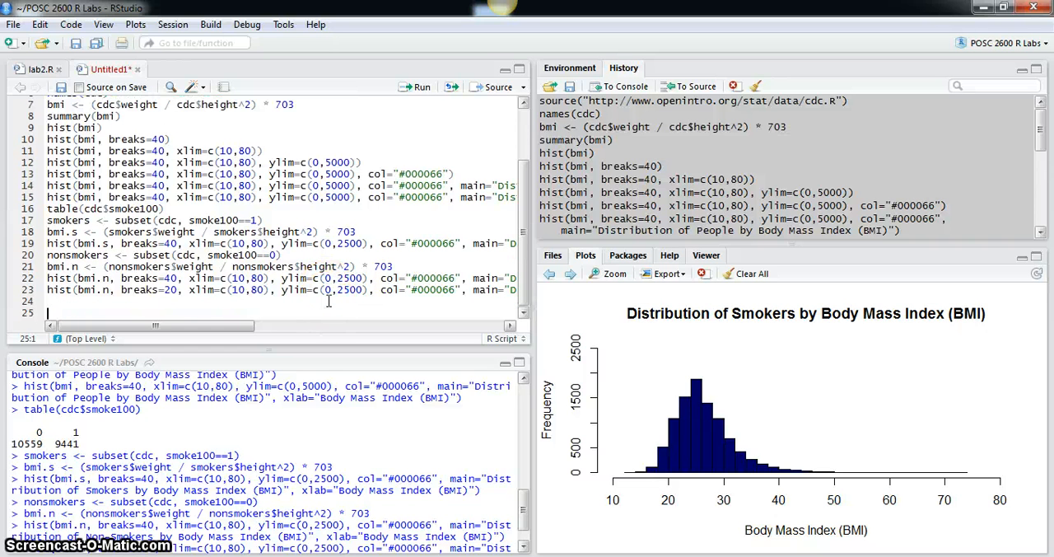
text(#c])
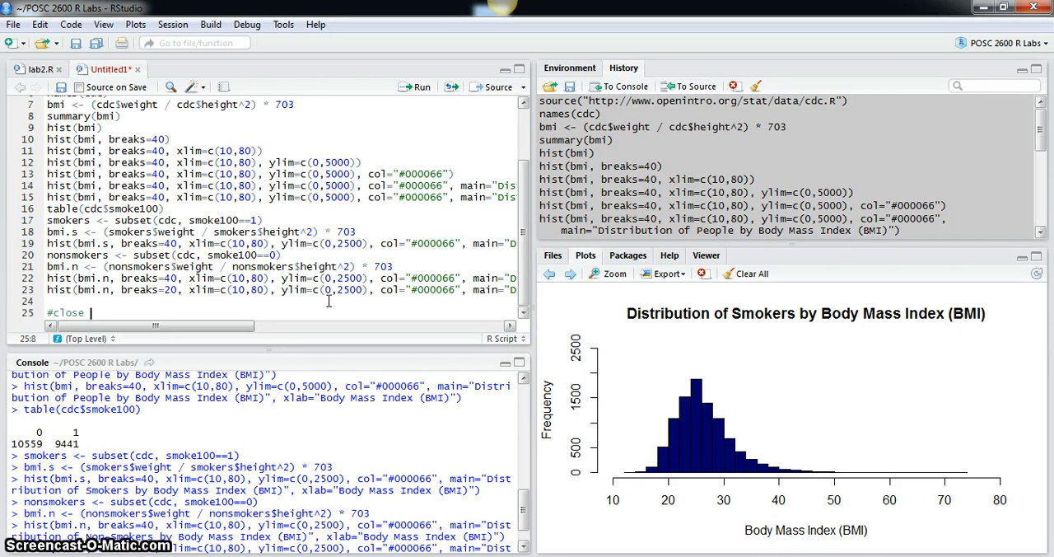
text(the output file)
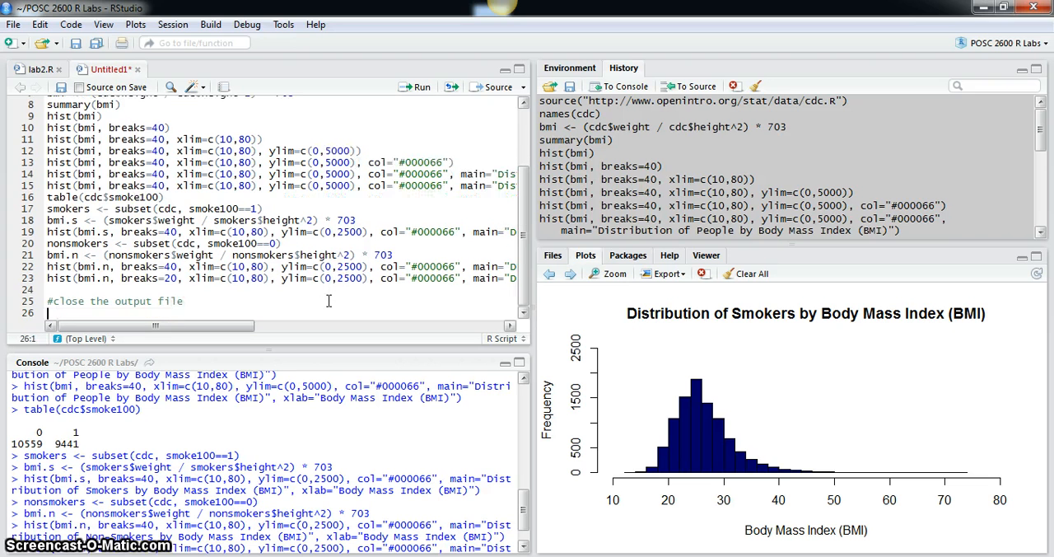
text(sink())
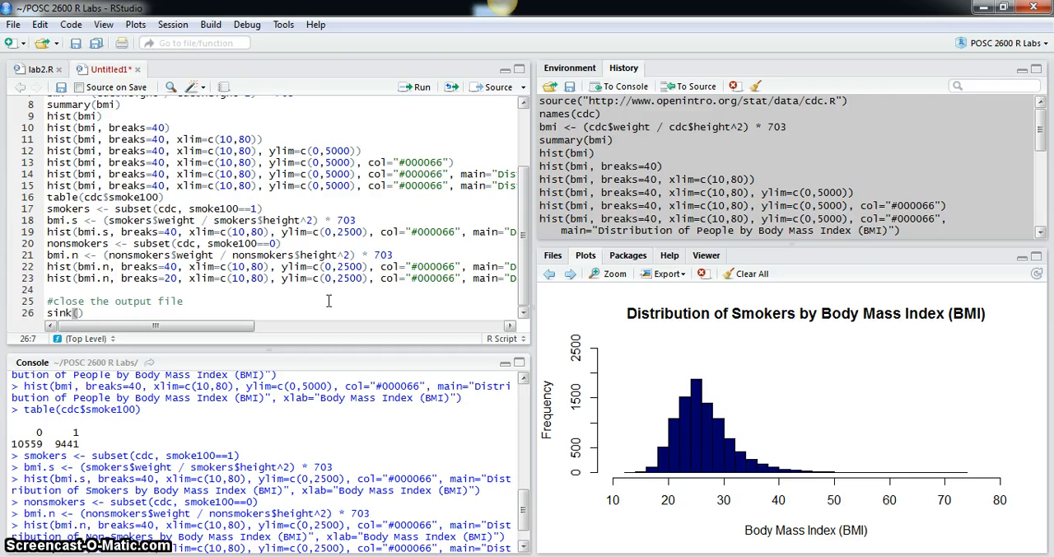
mouse_move(174, 119)
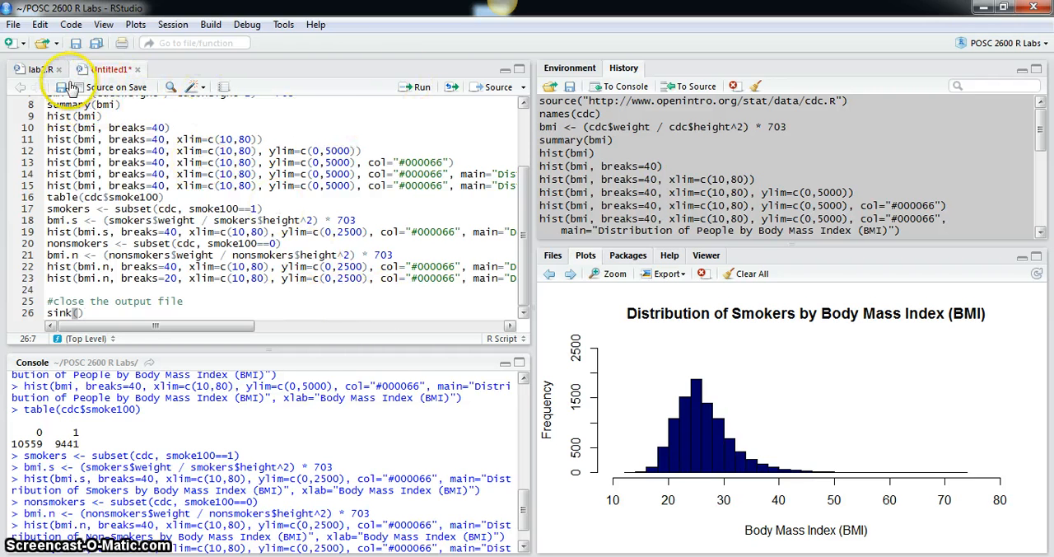
Save the script as lab2a.R in the POSC 2600 R Labs folder
click(63, 86)
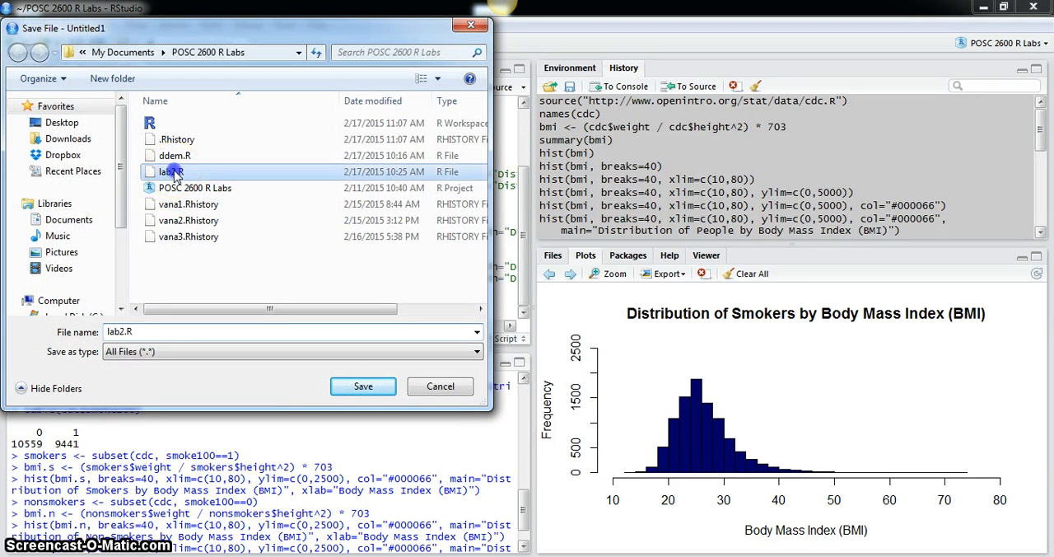
click(123, 331)
text(a)
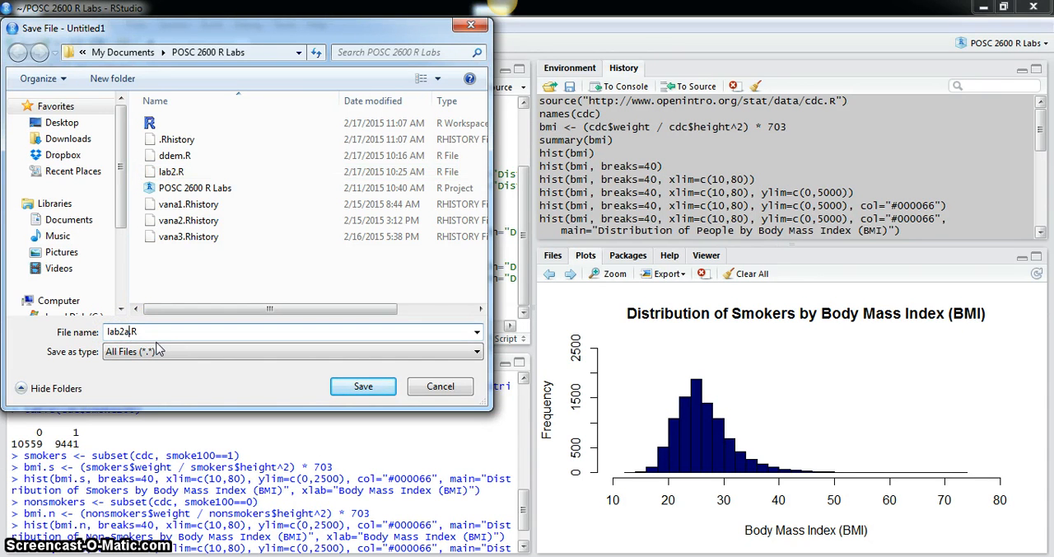
click(363, 387)
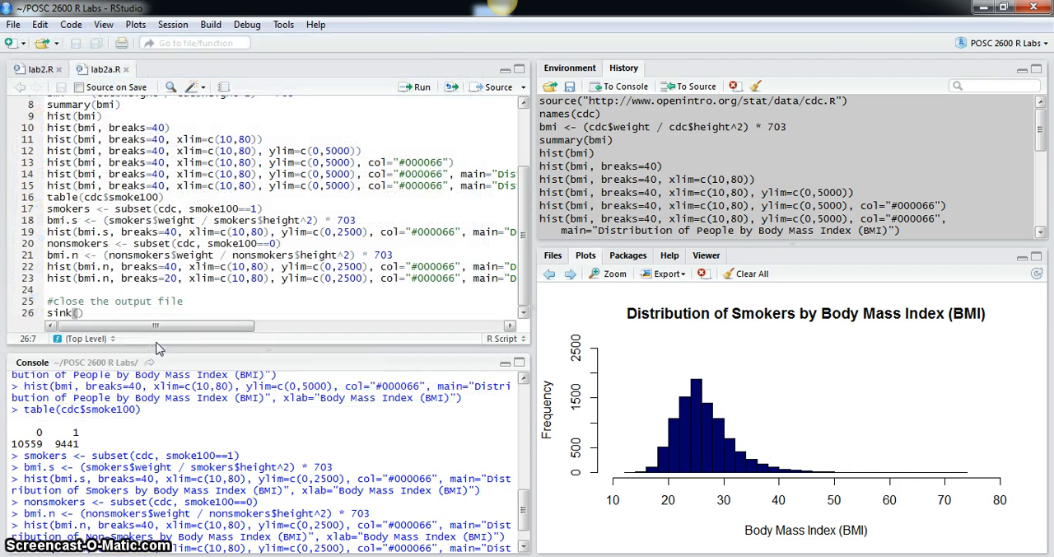
mouse_move(331, 102)
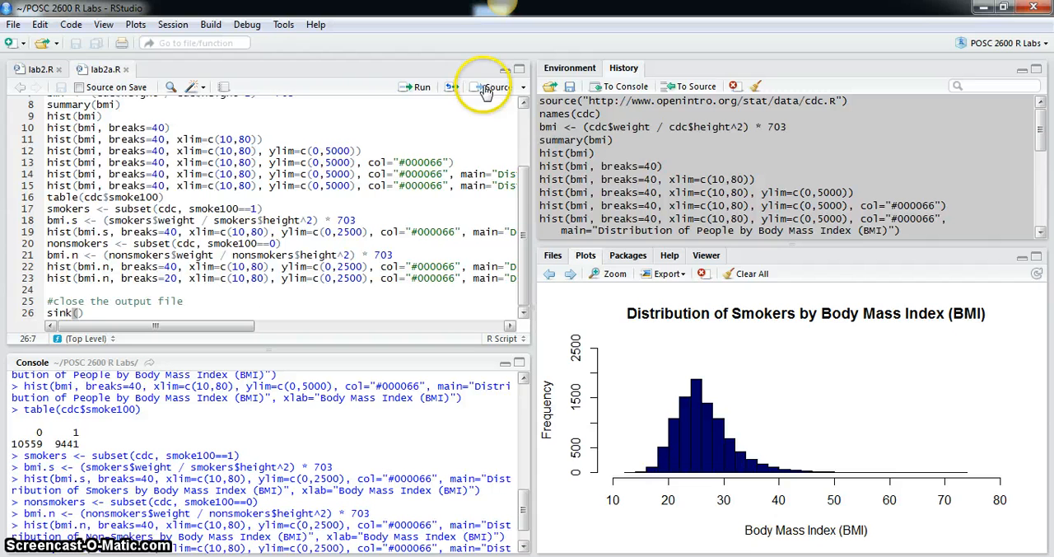
mouse_move(412, 89)
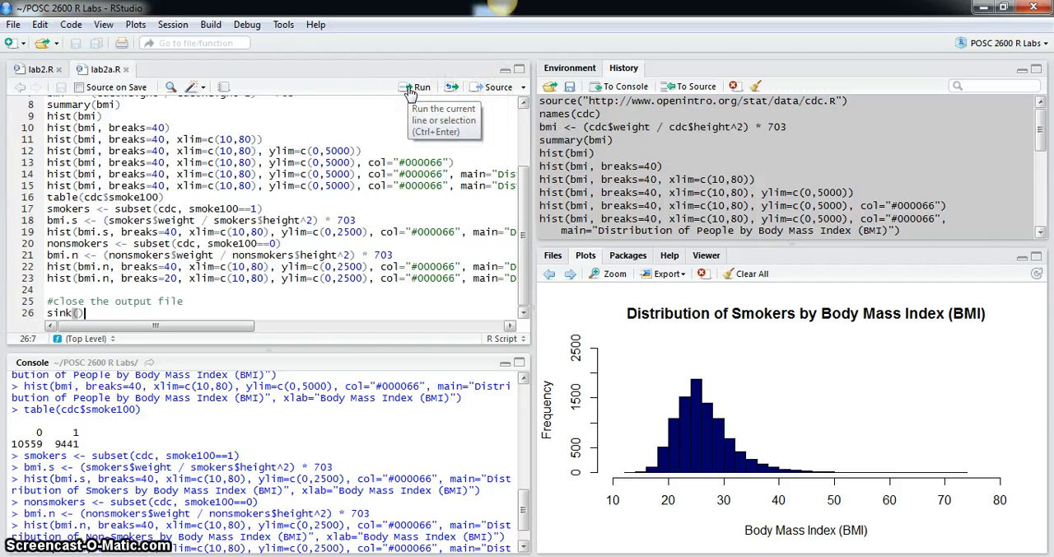
mouse_move(448, 87)
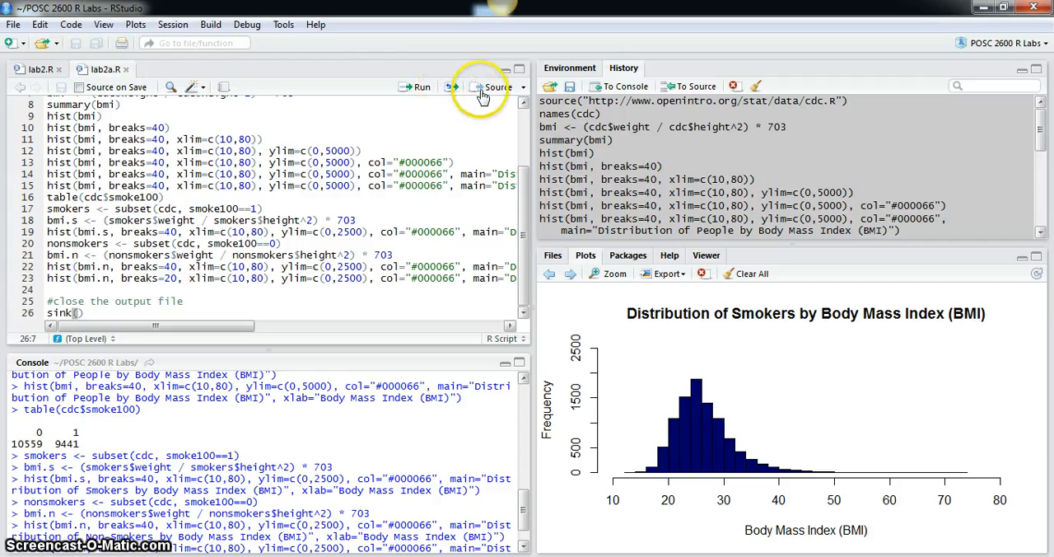
mouse_move(498, 86)
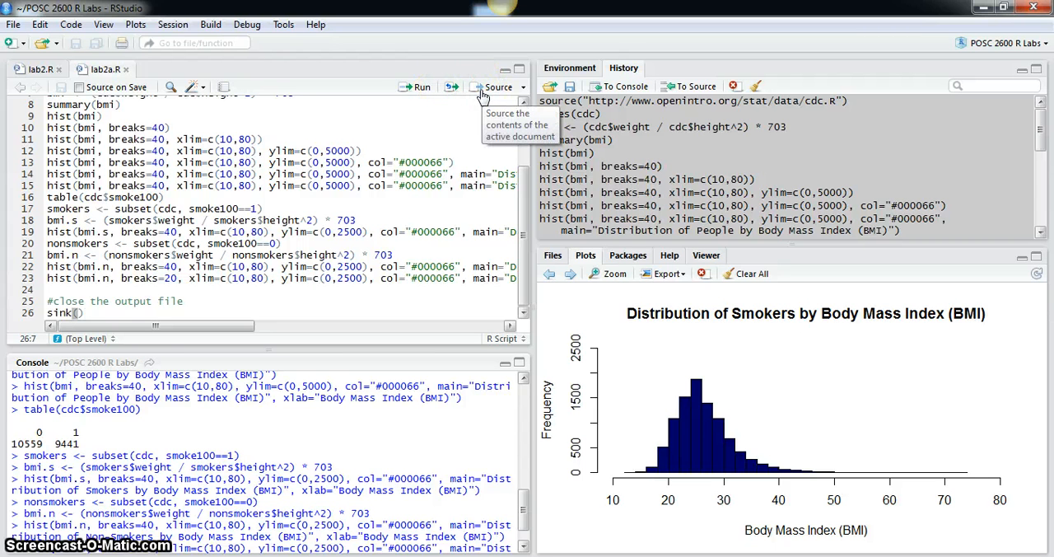
Source lab2a.R so it echoes its commands and draws the BMI histograms
click(498, 86)
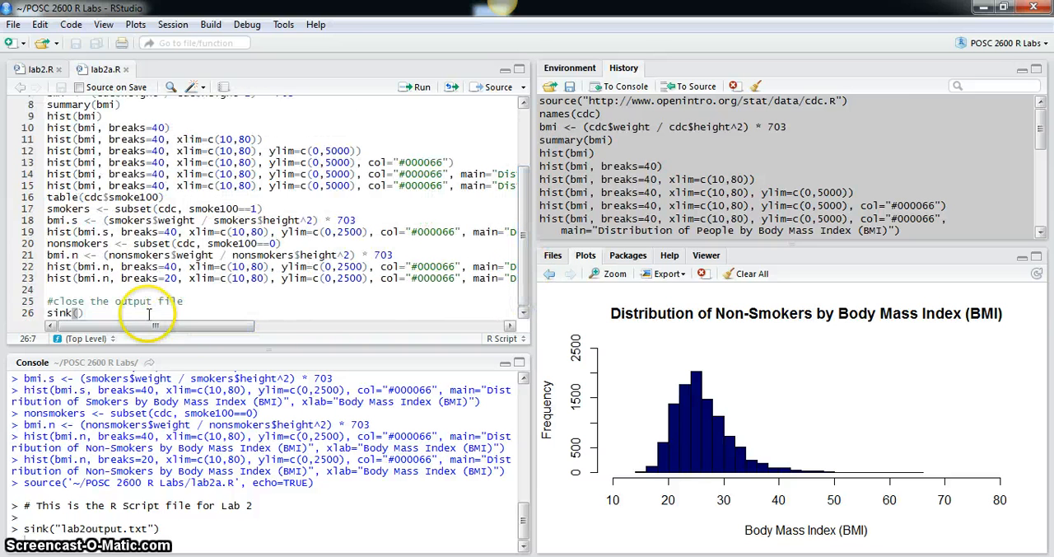
mouse_move(525, 495)
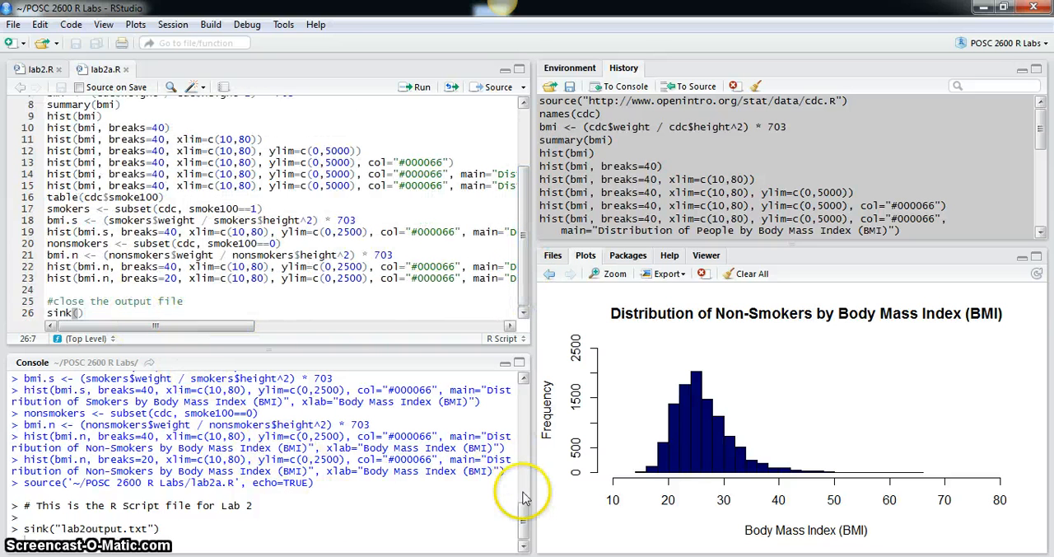
mouse_move(672, 387)
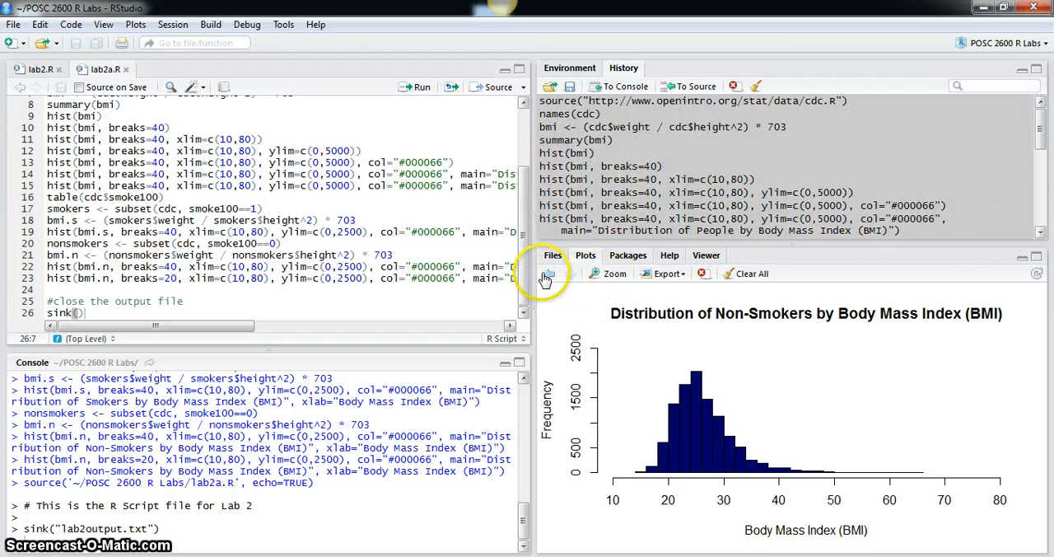
Flip between the smokers and non-smokers histograms, then list the project folder's files
click(550, 274)
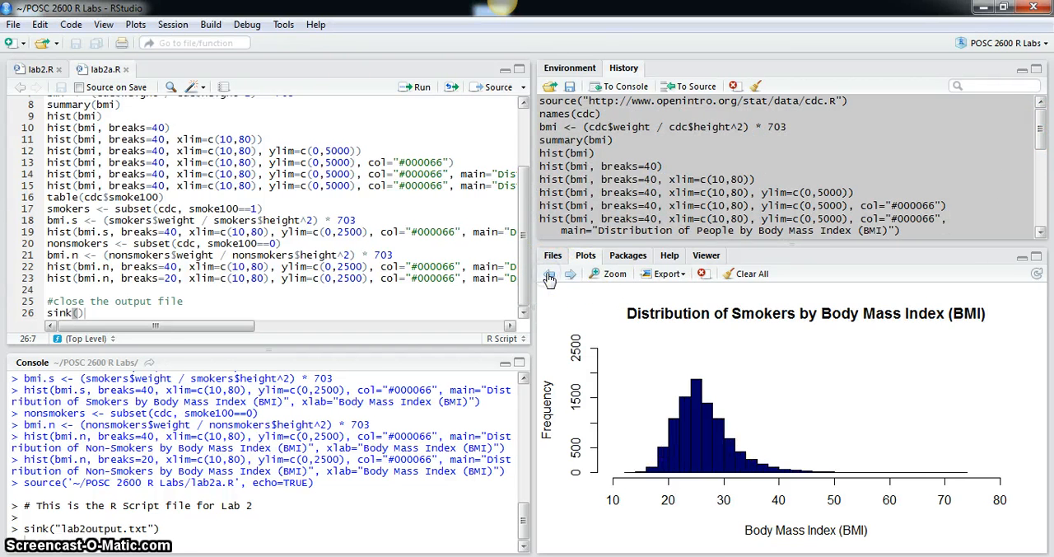
click(550, 273)
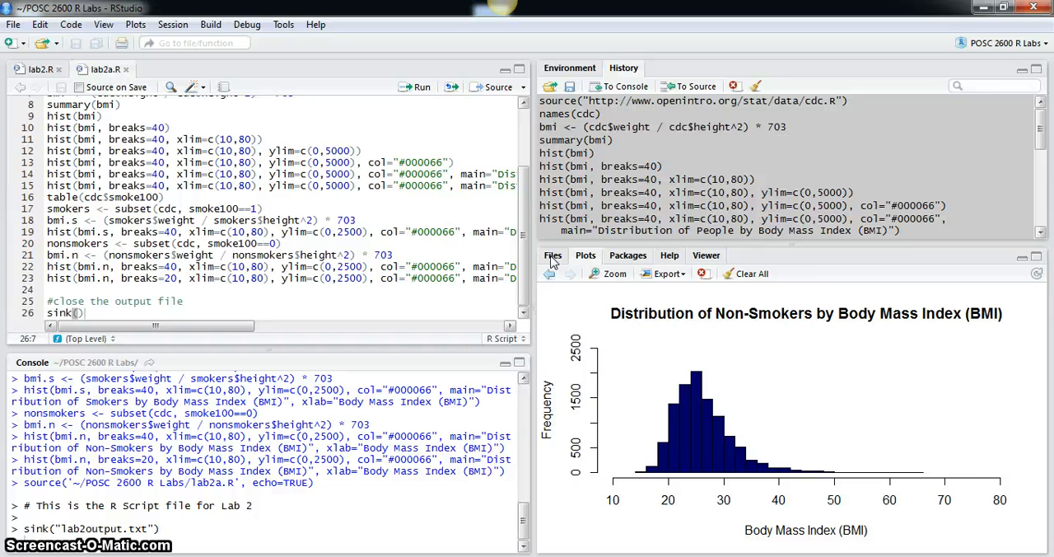
click(552, 254)
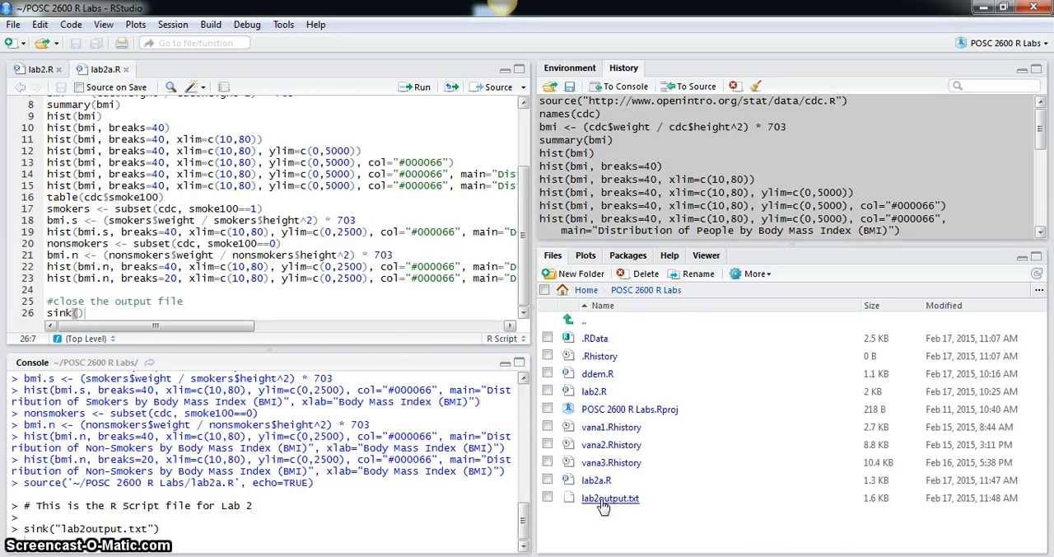
View lab2output.txt with the logged commands and BMI summary statistics
click(610, 497)
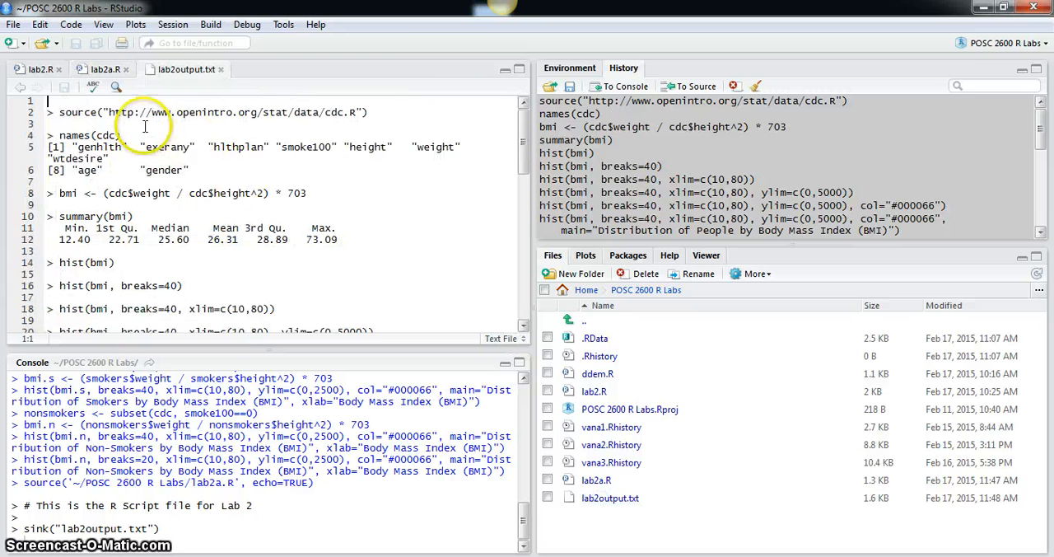
mouse_move(366, 155)
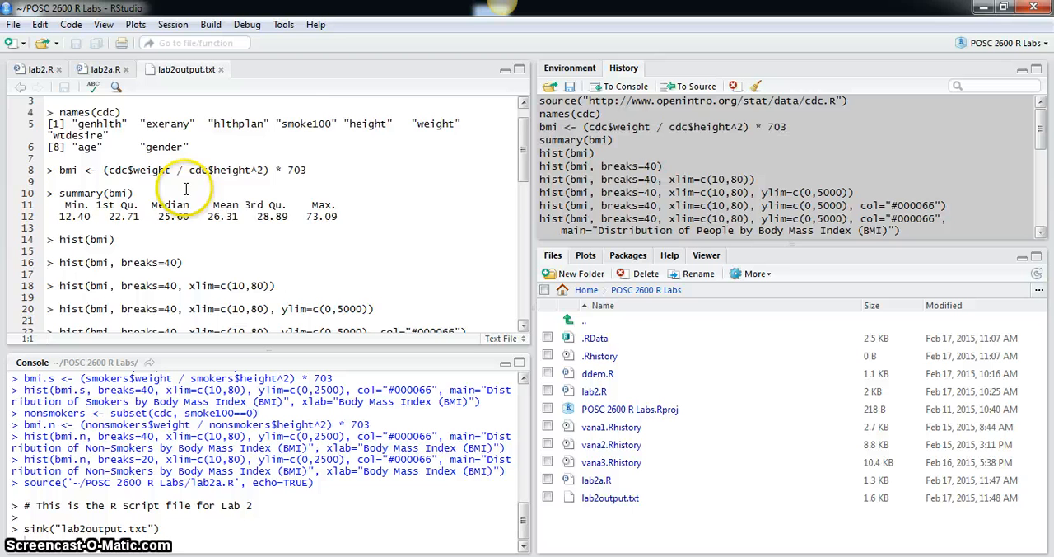
scroll(down, 3)
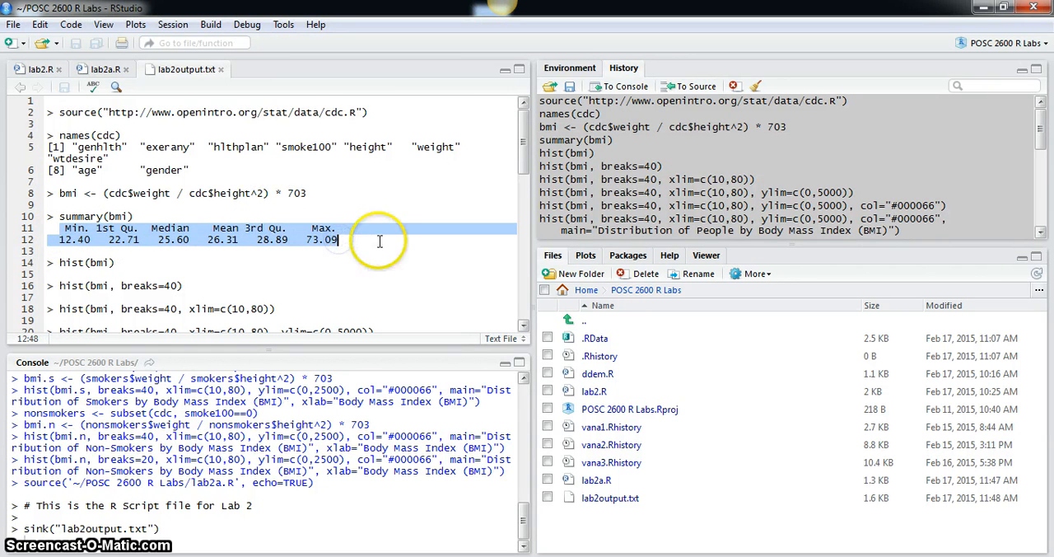
mouse_move(369, 270)
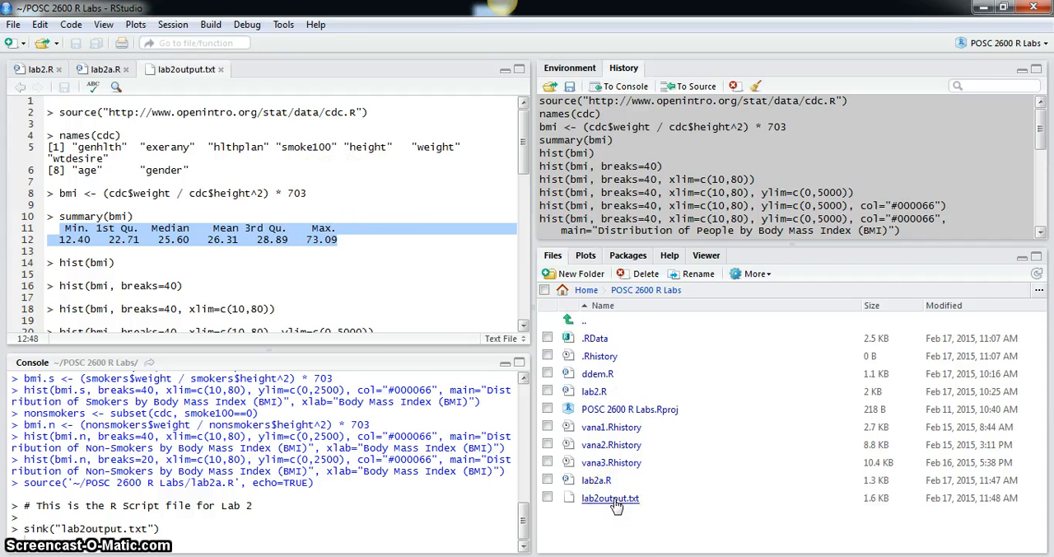
mouse_move(575, 504)
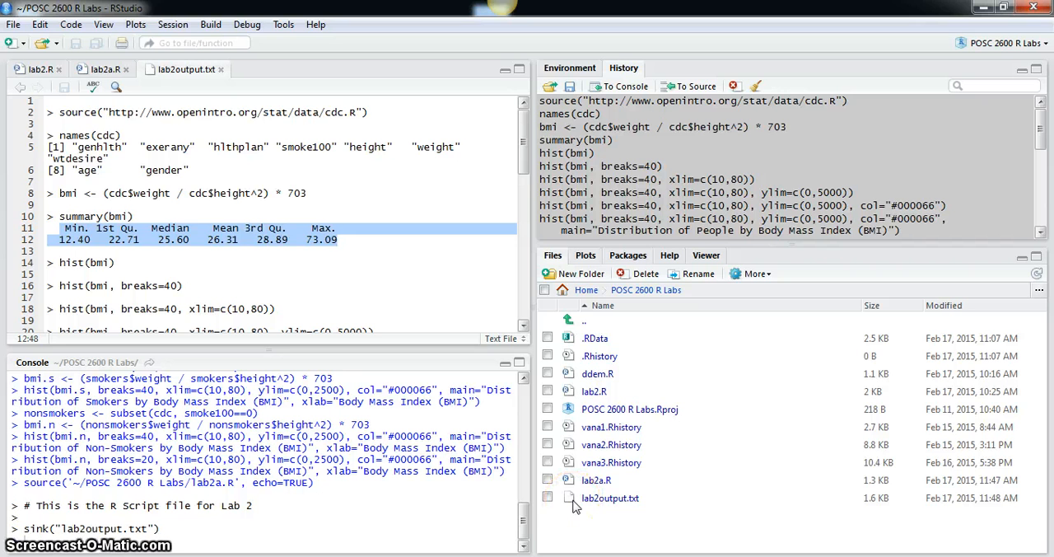